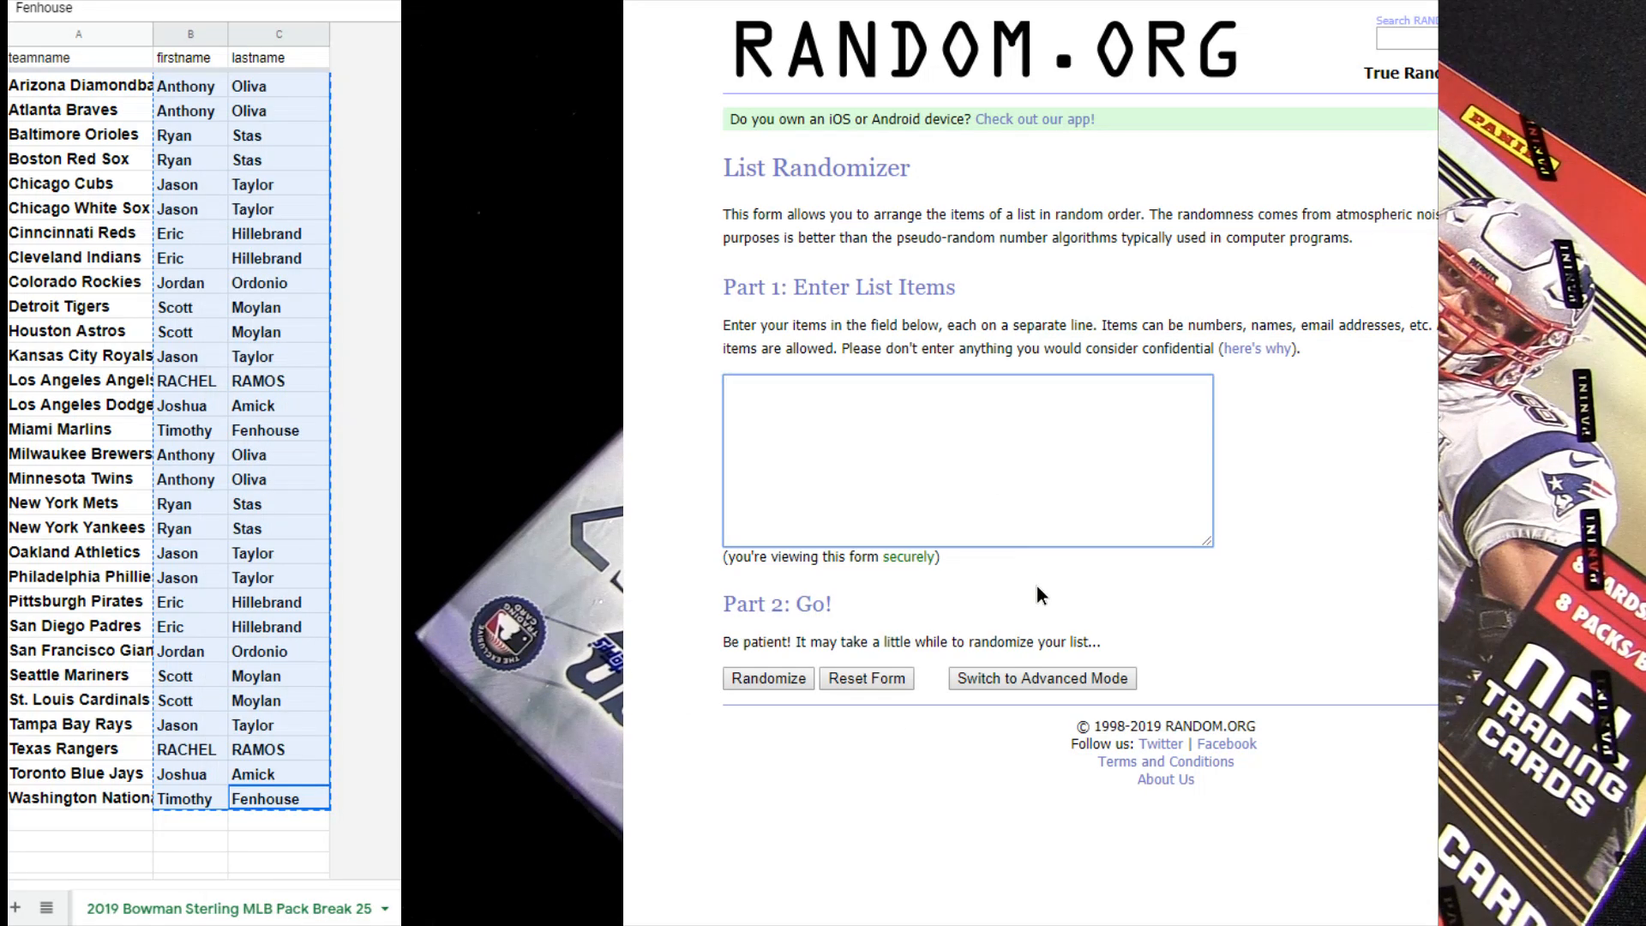
# Randomize the 30 pack-break participant names, then reshuffle them once more with Again.
pyautogui.click(767, 678)
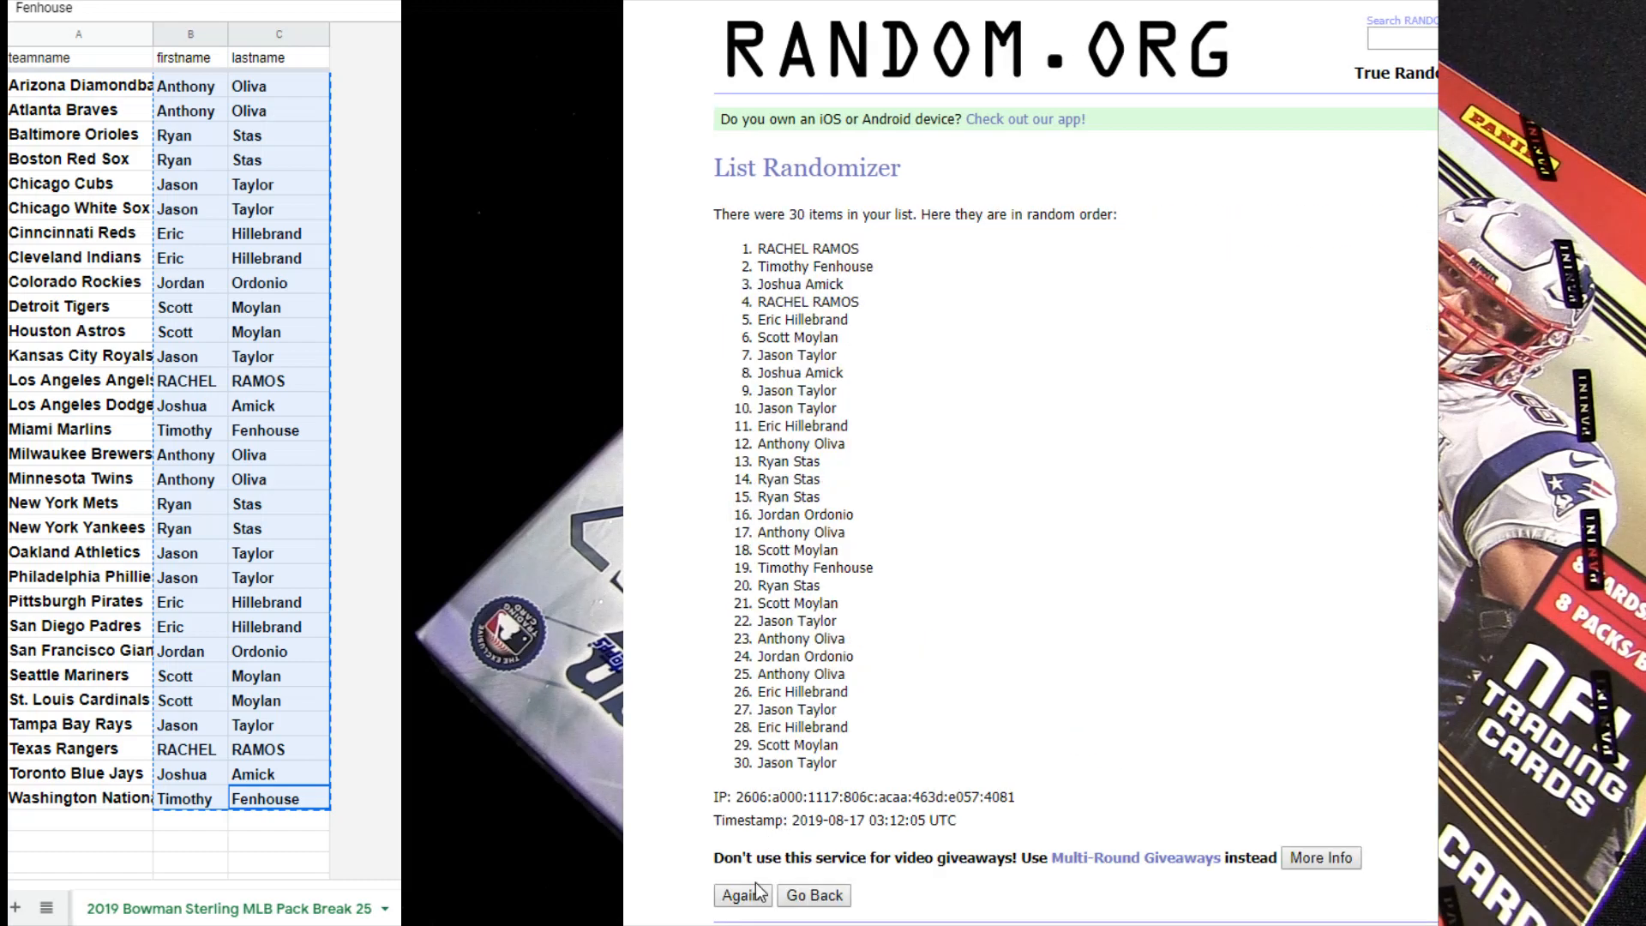
pyautogui.click(740, 919)
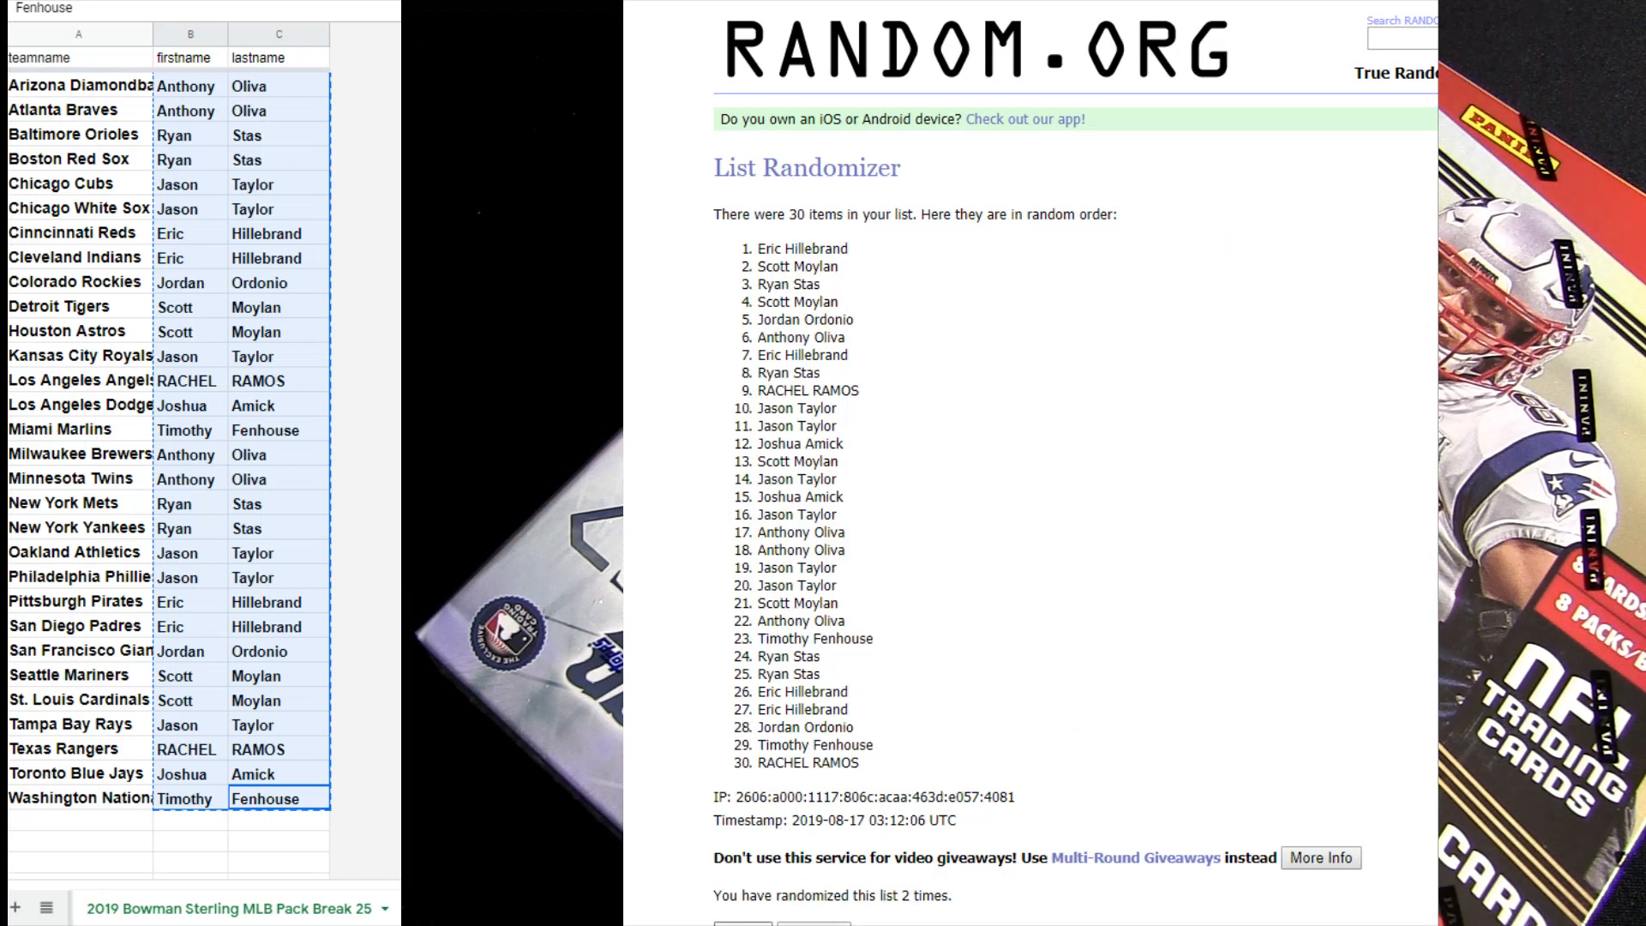